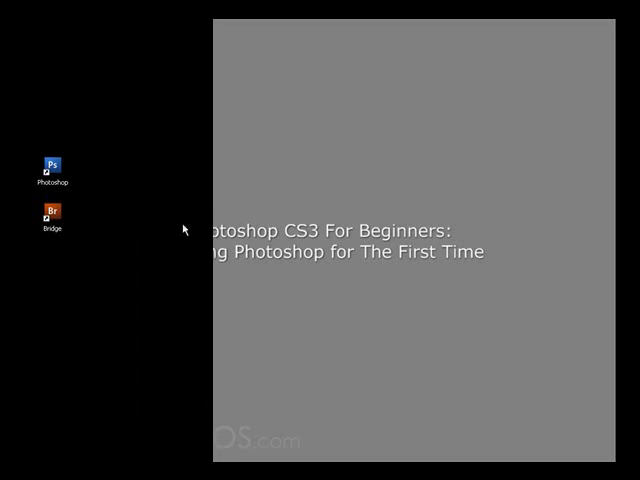
# Launch Adobe Photoshop CS3 from its desktop shortcut
pyautogui.doubleClick(52, 160)
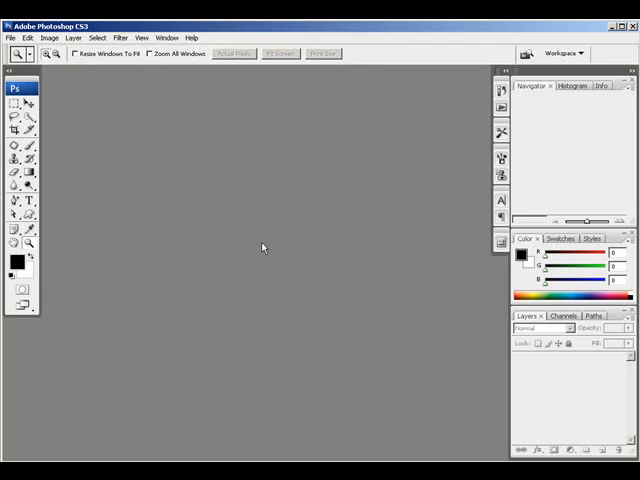
pyautogui.moveTo(38, 412)
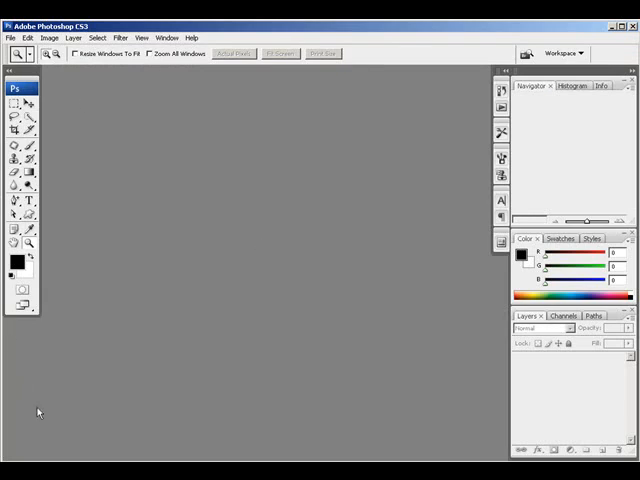
pyautogui.moveTo(356, 236)
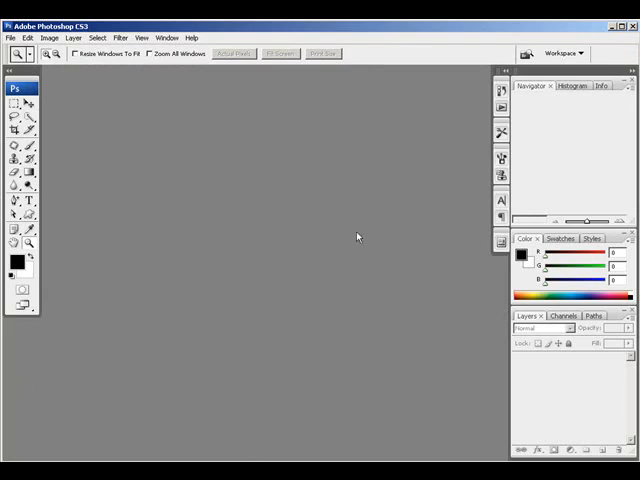
pyautogui.moveTo(248, 156)
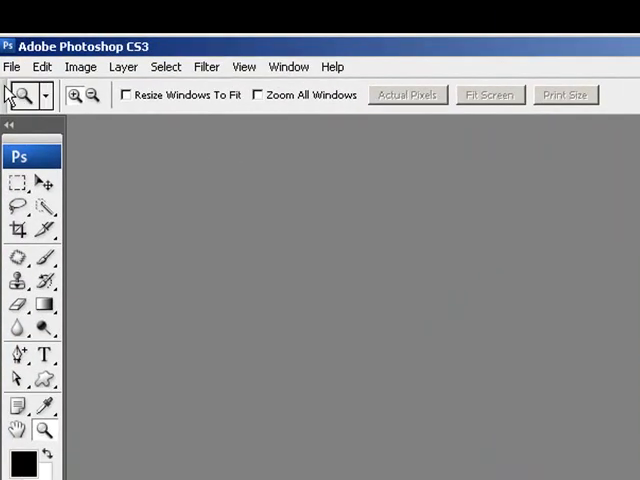
pyautogui.moveTo(288, 66)
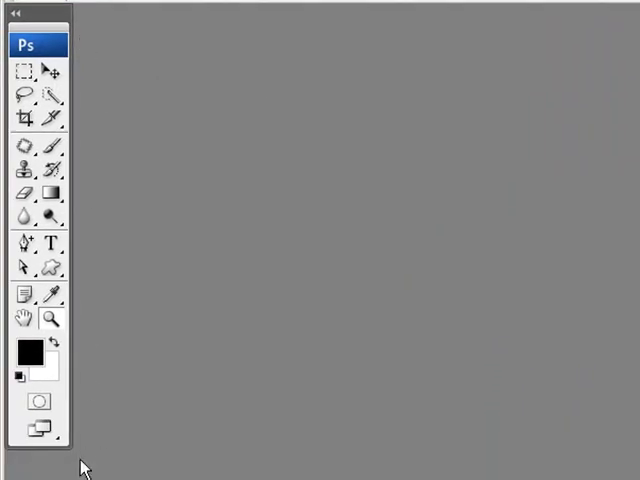
pyautogui.moveTo(96, 72)
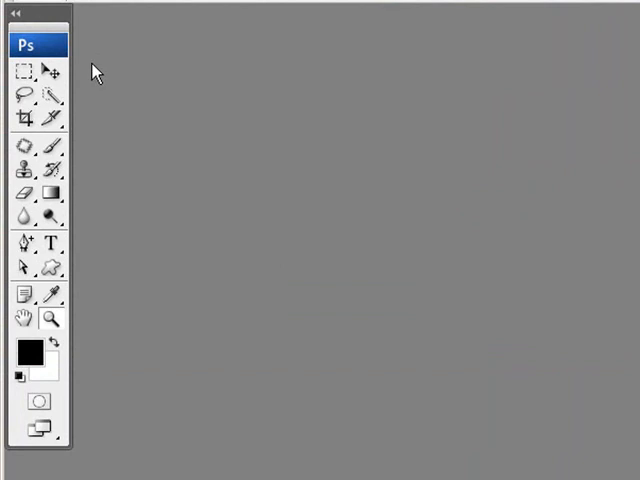
pyautogui.moveTo(92, 246)
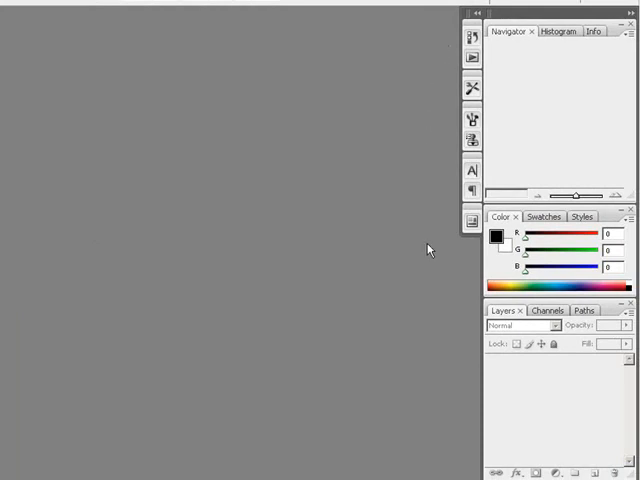
pyautogui.moveTo(452, 324)
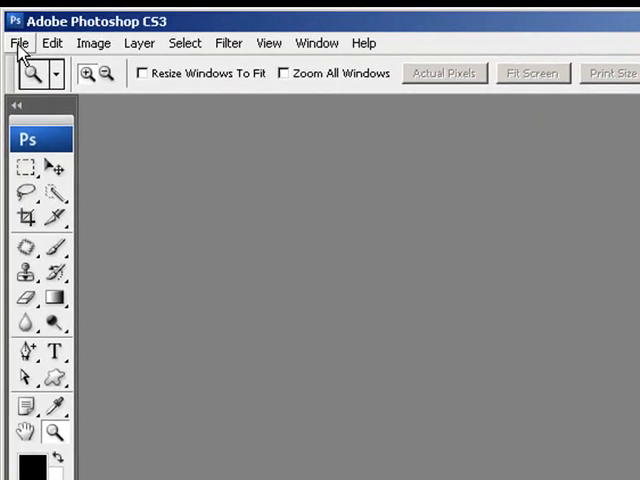
# Open the photo IMG_0127 from the images folder via File > Open
pyautogui.click(18, 42)
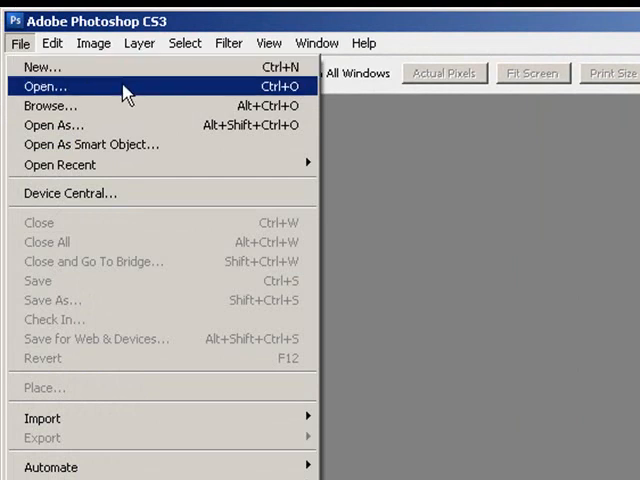
pyautogui.moveTo(120, 104)
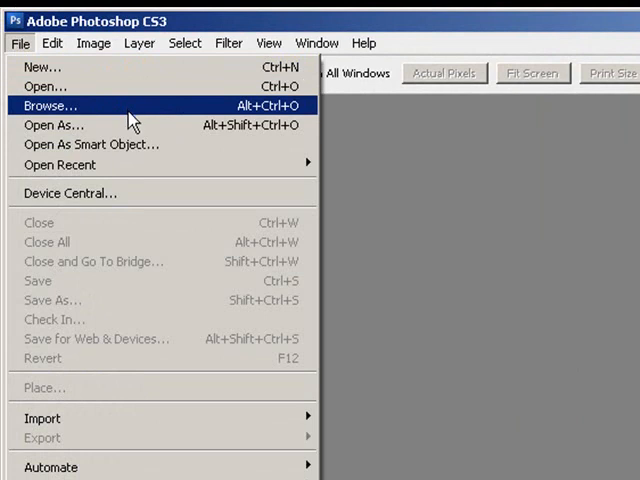
pyautogui.moveTo(168, 284)
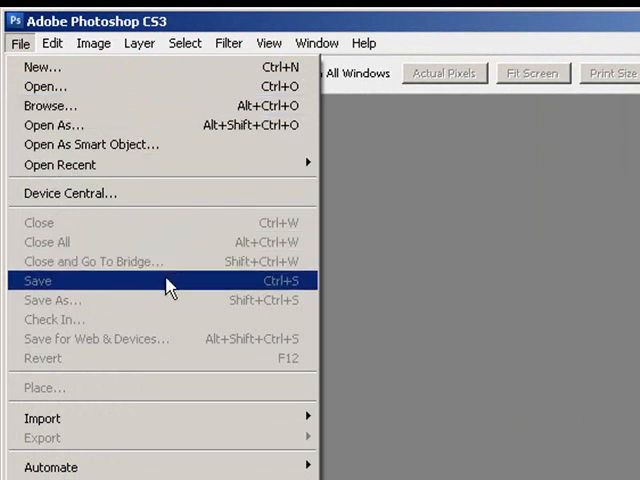
pyautogui.moveTo(100, 300)
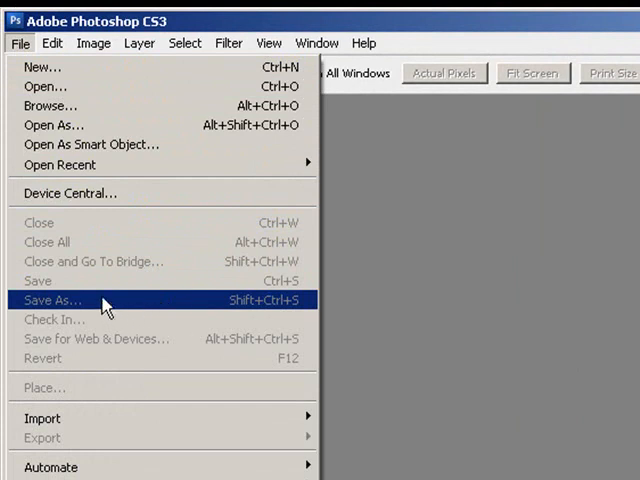
pyautogui.moveTo(100, 280)
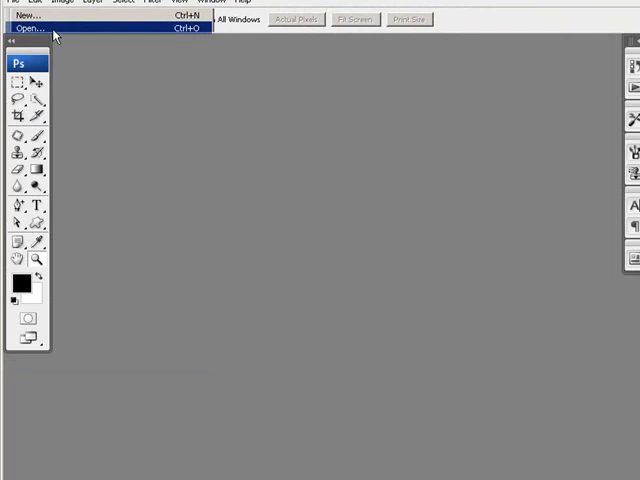
pyautogui.click(36, 28)
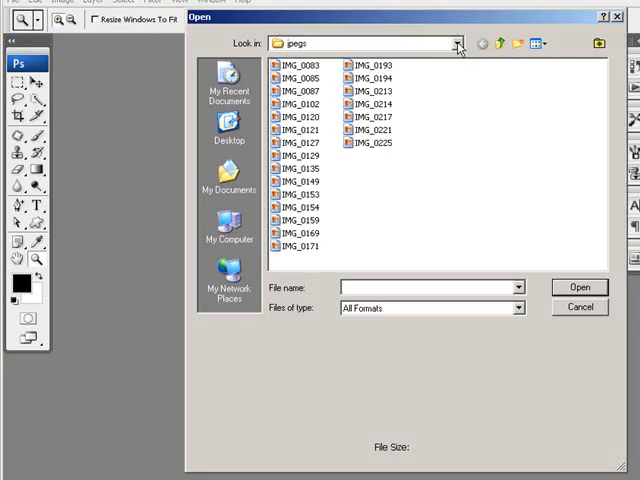
pyautogui.click(458, 44)
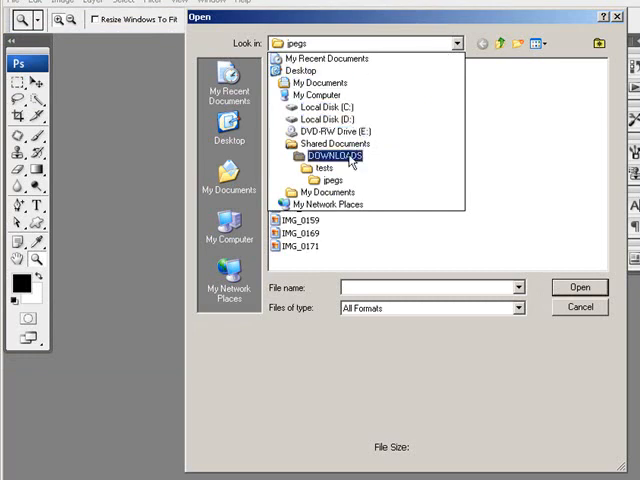
pyautogui.click(324, 180)
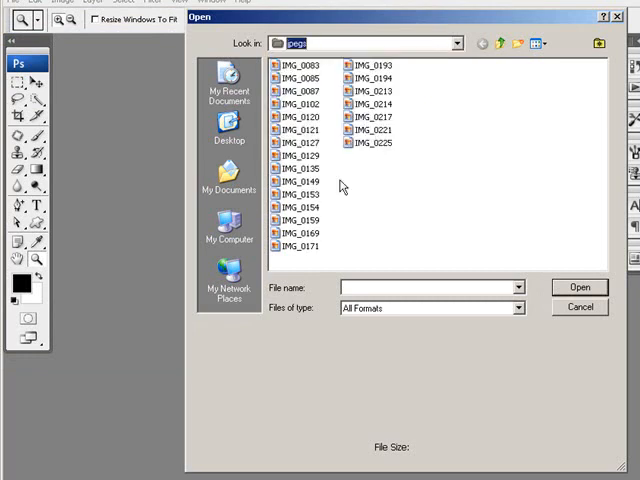
pyautogui.click(302, 142)
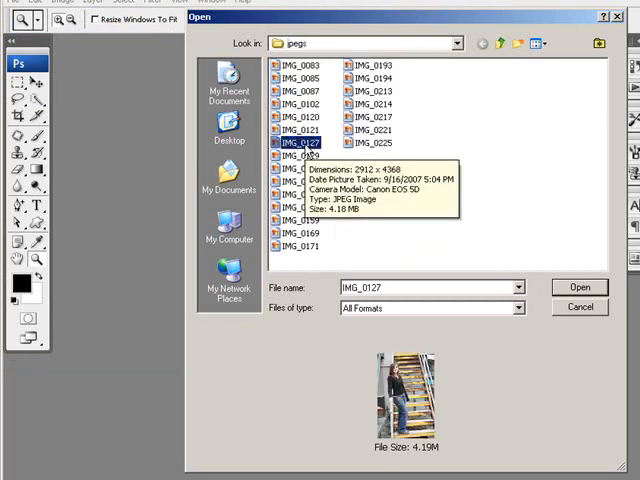
pyautogui.click(580, 288)
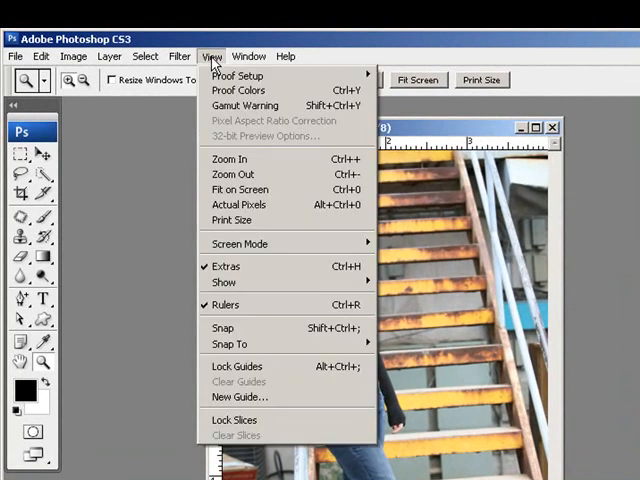
pyautogui.moveTo(226, 304)
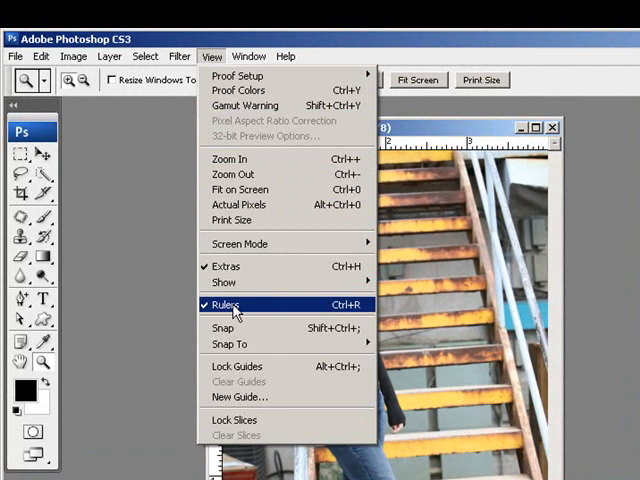
# Turn on rulers around the edges of the stairs photo
pyautogui.click(228, 304)
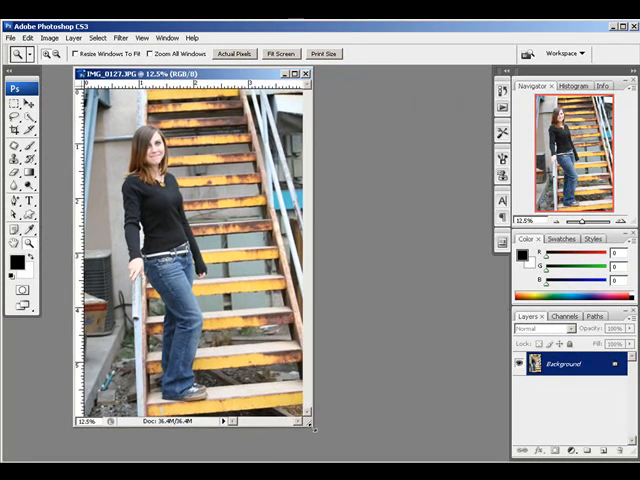
pyautogui.moveTo(310, 414); pyautogui.dragTo(332, 436)
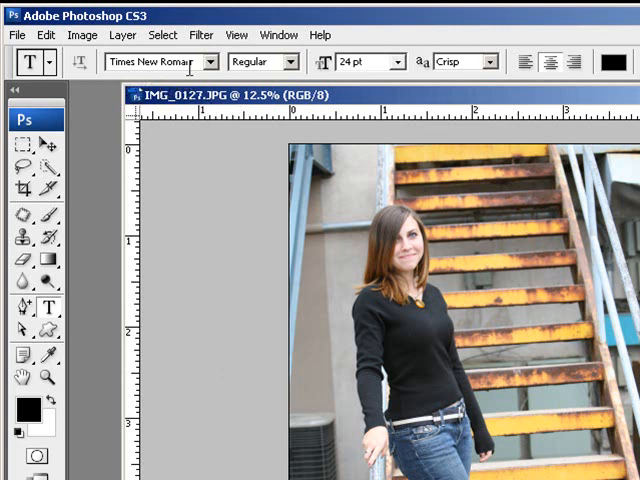
# Set the Type tool options to the Impact typeface at 30 pt for the 'Hello world.' text
pyautogui.click(208, 62)
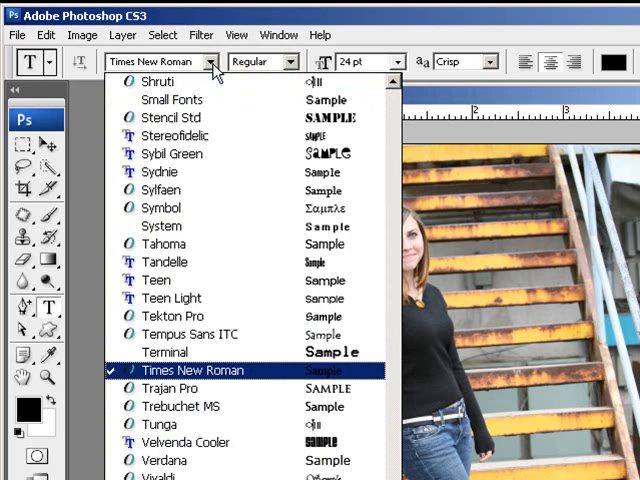
pyautogui.click(192, 370)
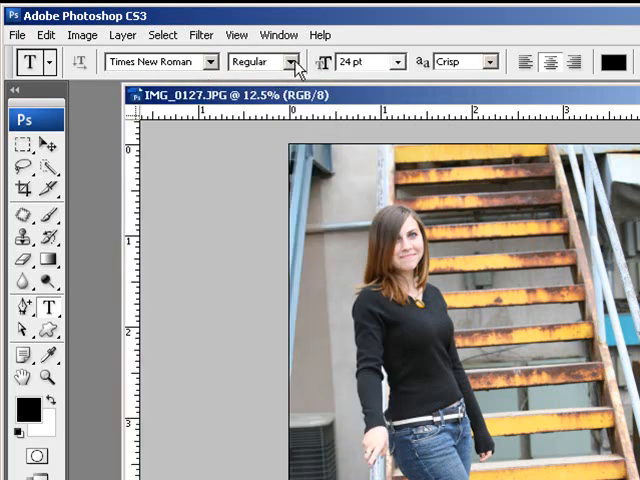
pyautogui.click(290, 62)
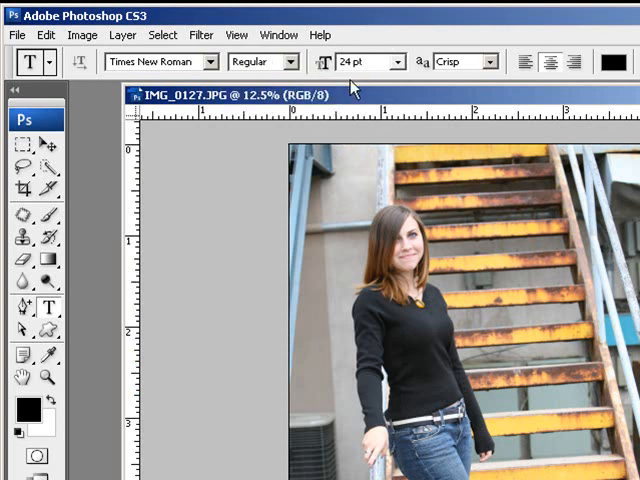
pyautogui.moveTo(522, 96)
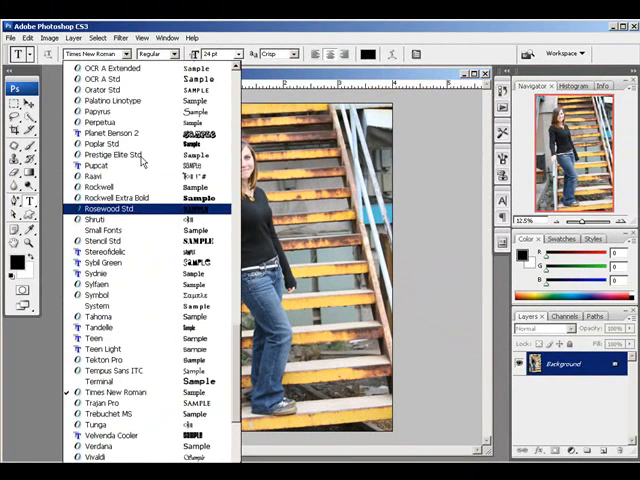
pyautogui.scroll(3)
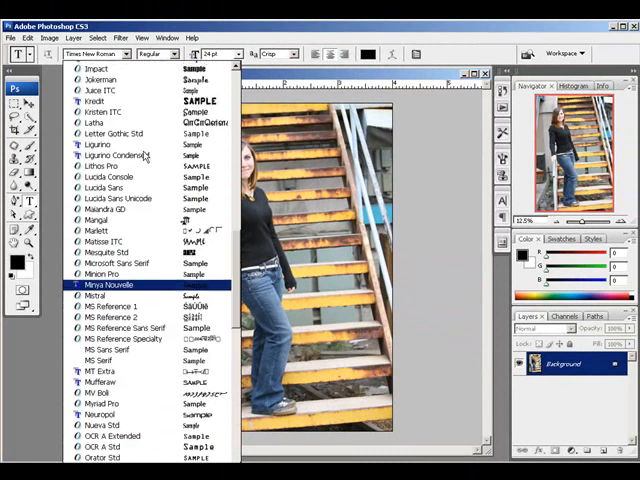
pyautogui.click(96, 68)
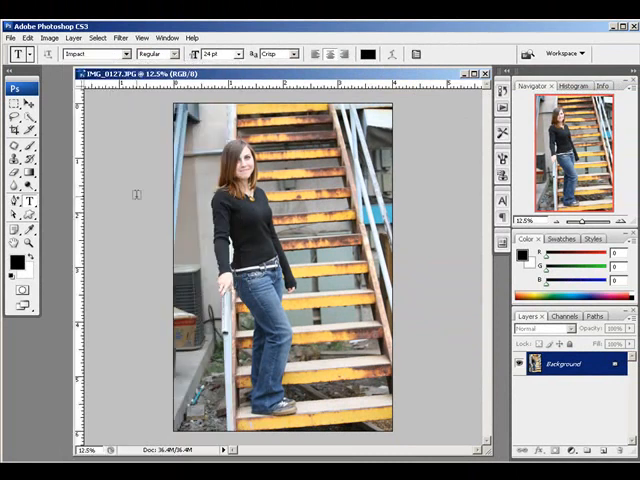
pyautogui.click(236, 54)
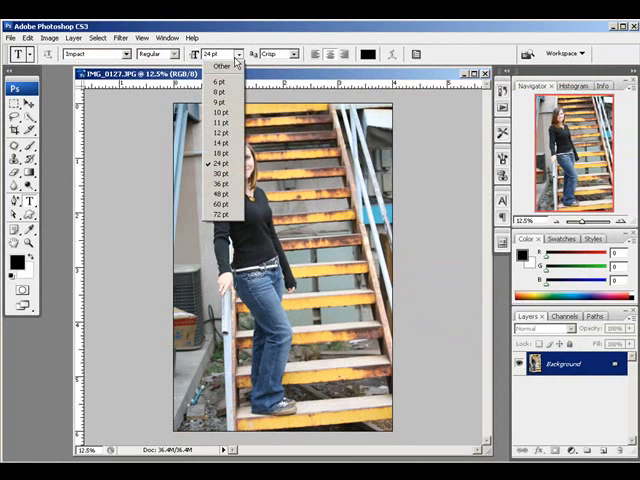
pyautogui.moveTo(224, 174)
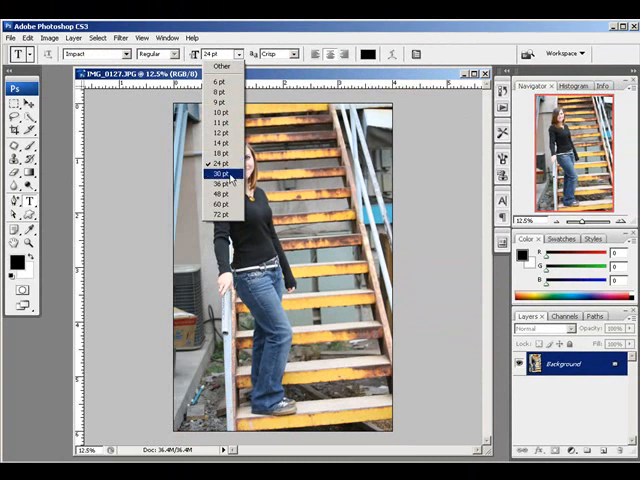
pyautogui.click(216, 174)
pyautogui.write('Hello world.')
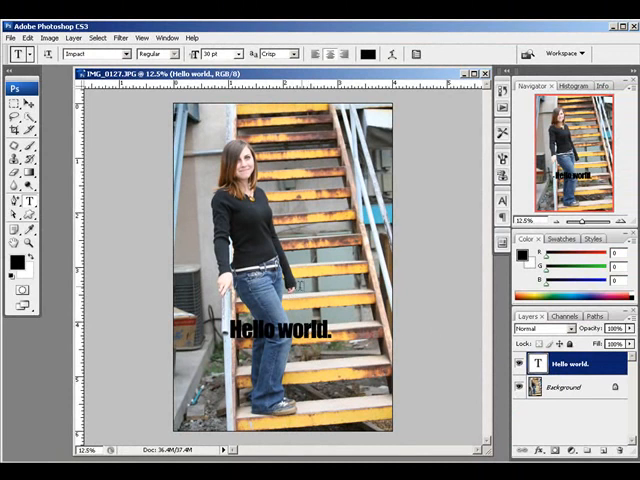
# Drag the 'Hello world.' text to the bottom centre and make its layer active
pyautogui.moveTo(284, 328); pyautogui.dragTo(316, 404)
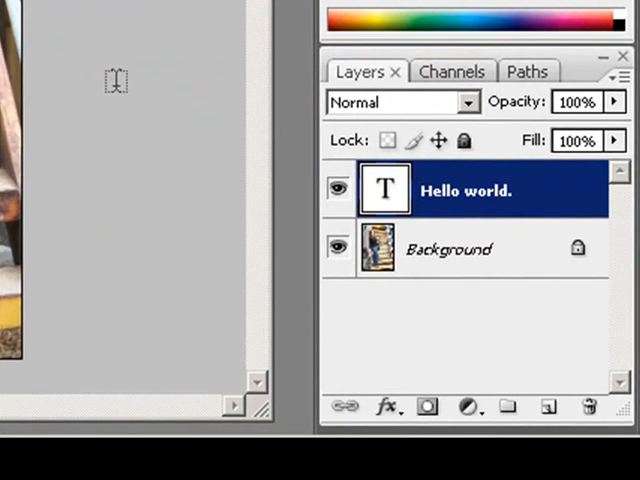
pyautogui.moveTo(456, 312)
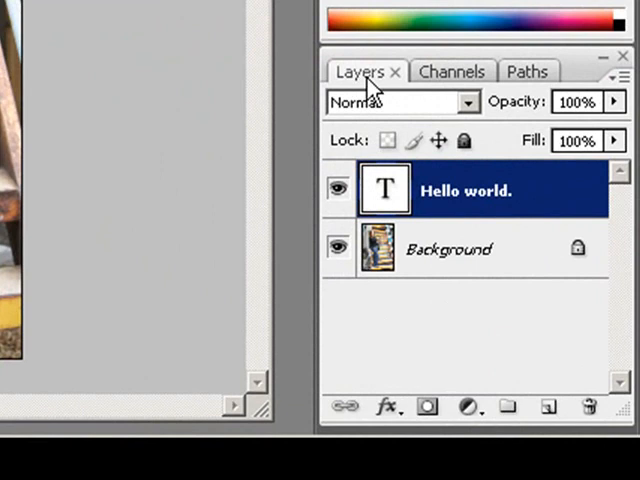
pyautogui.moveTo(480, 262)
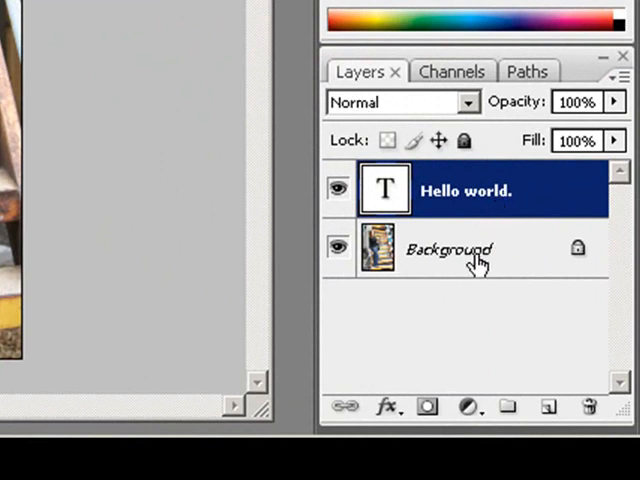
pyautogui.moveTo(484, 272)
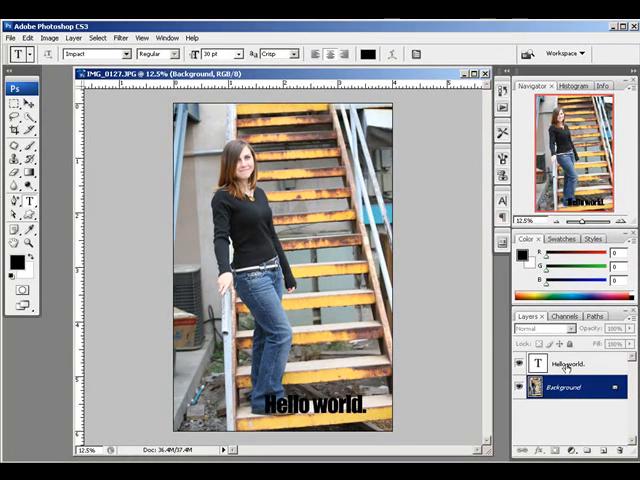
pyautogui.click(570, 364)
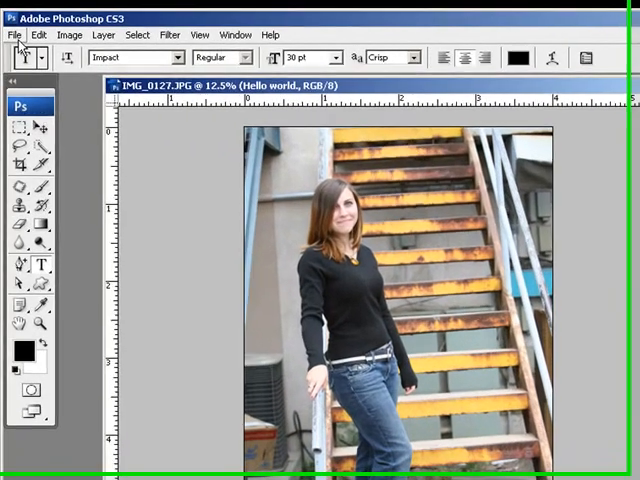
# Save the layered image as hello-world in Photoshop PSD format, accepting Maximize Compatibility
pyautogui.click(16, 32)
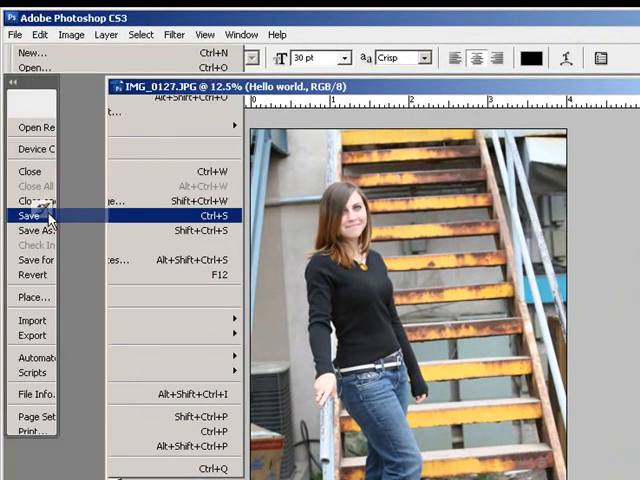
pyautogui.click(40, 230)
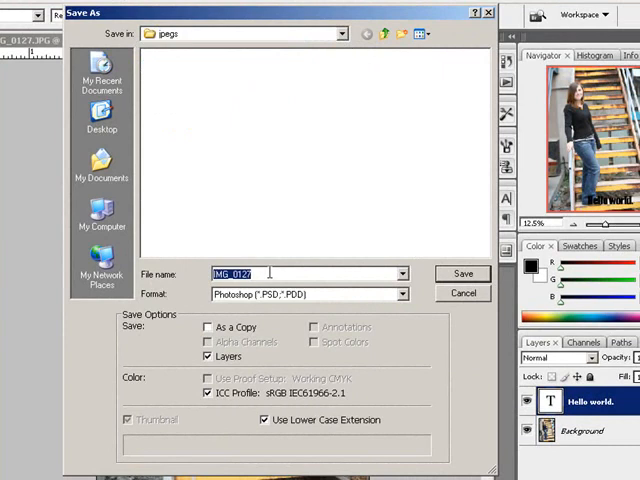
pyautogui.write('hello-world')
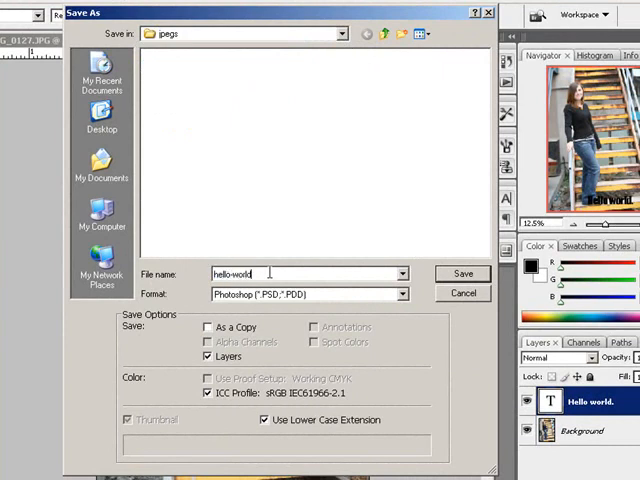
pyautogui.moveTo(144, 310)
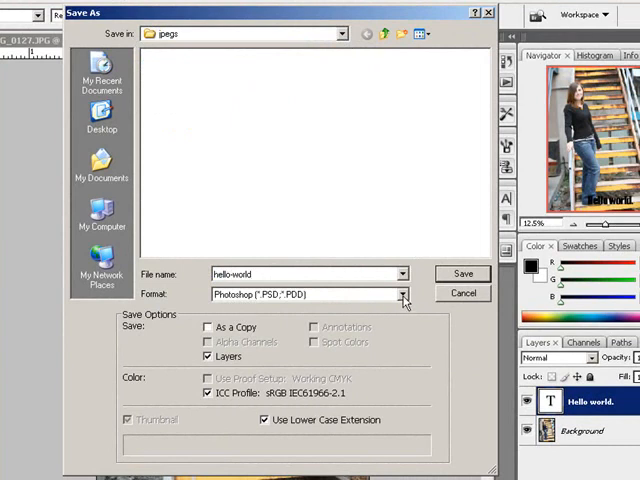
pyautogui.click(404, 292)
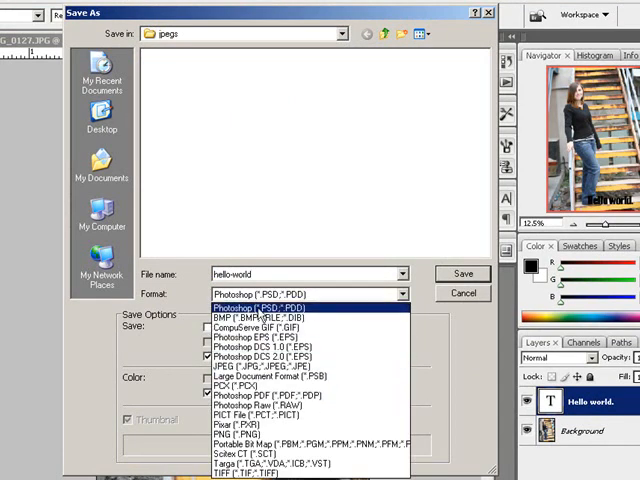
pyautogui.click(280, 304)
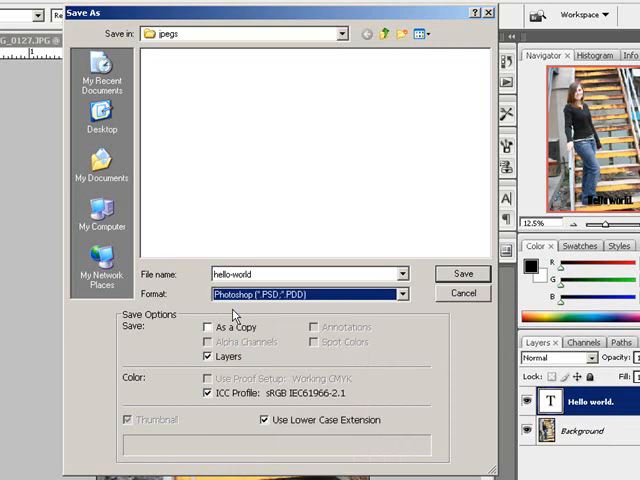
pyautogui.click(462, 272)
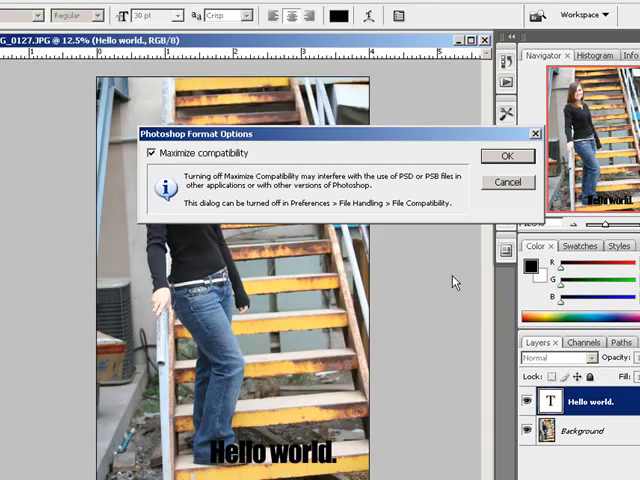
pyautogui.moveTo(170, 168)
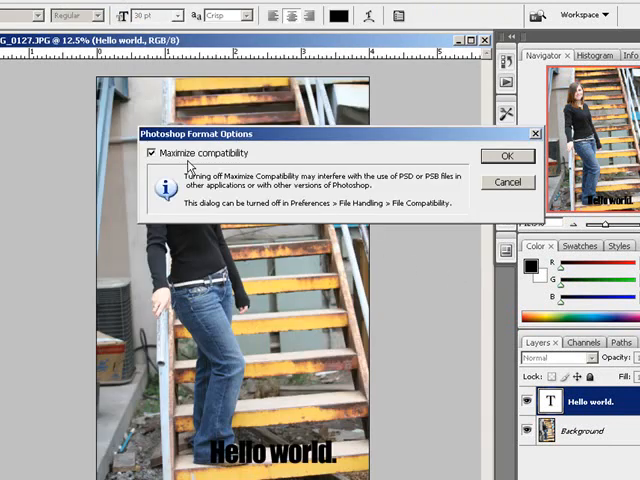
pyautogui.moveTo(330, 140)
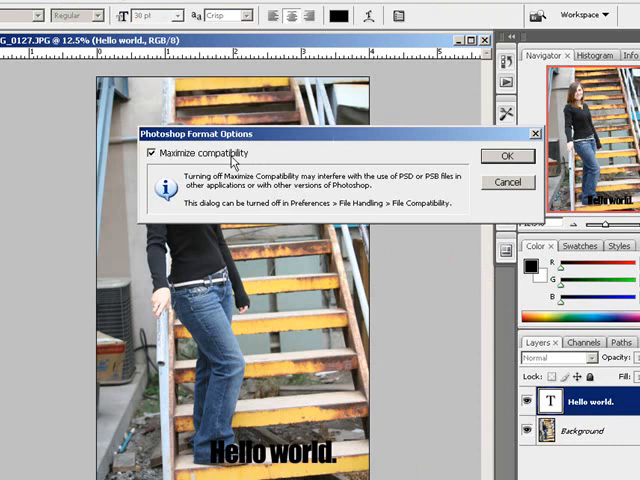
pyautogui.moveTo(328, 160)
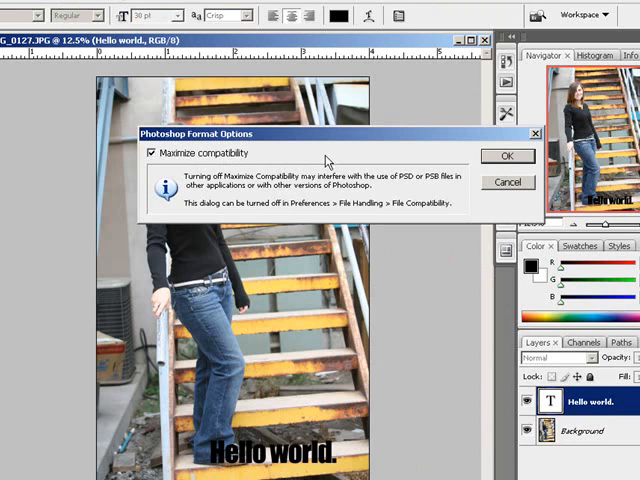
pyautogui.moveTo(400, 160)
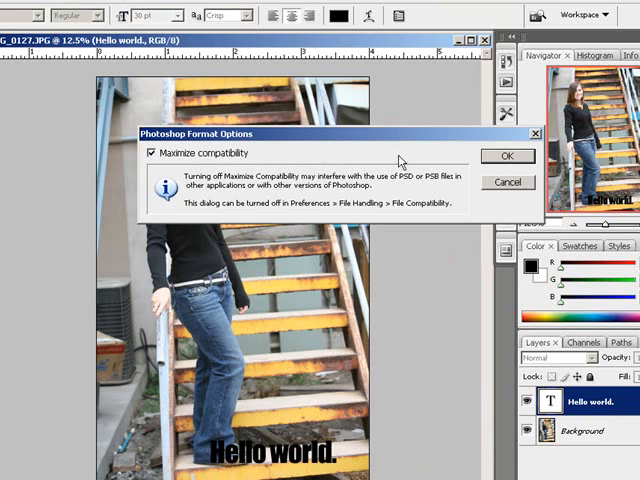
pyautogui.click(508, 156)
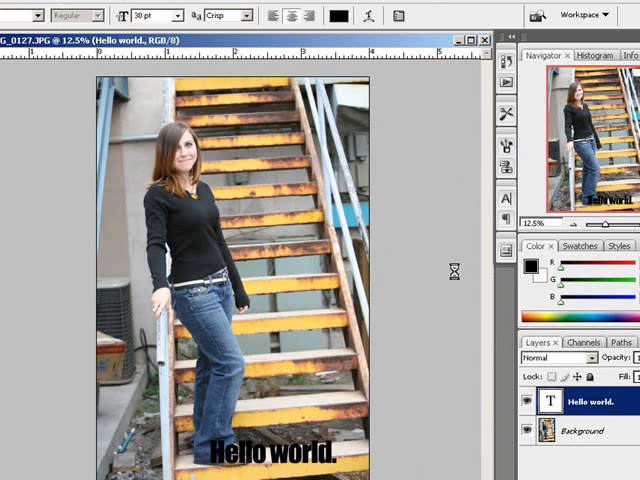